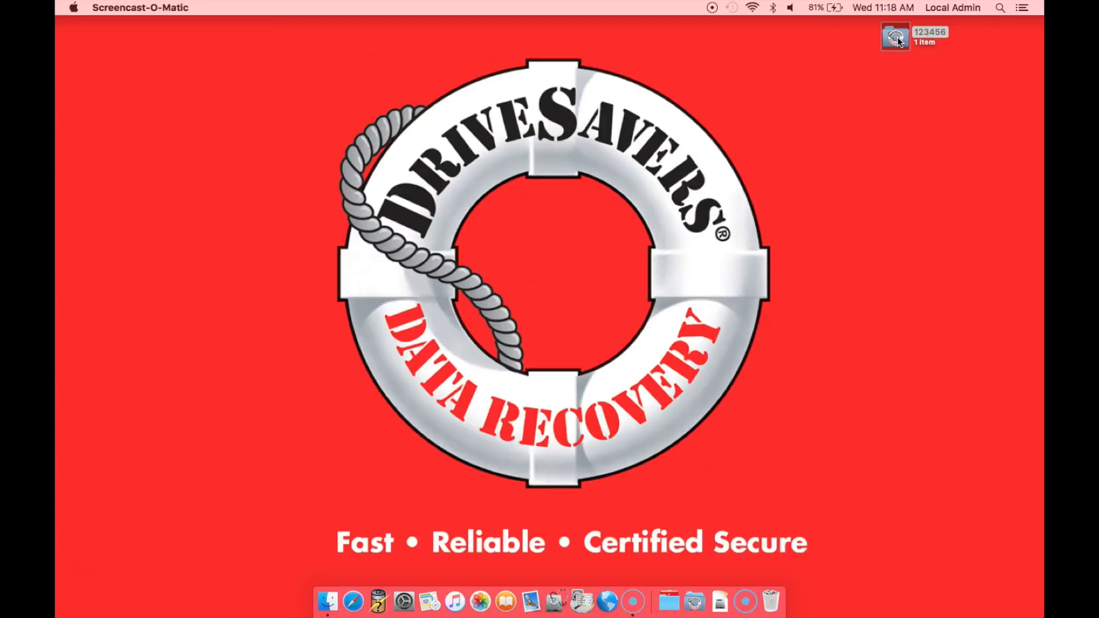
# Open the recovered 123456 drive from the desktop in a Finder window
pyautogui.doubleClick(894, 37)
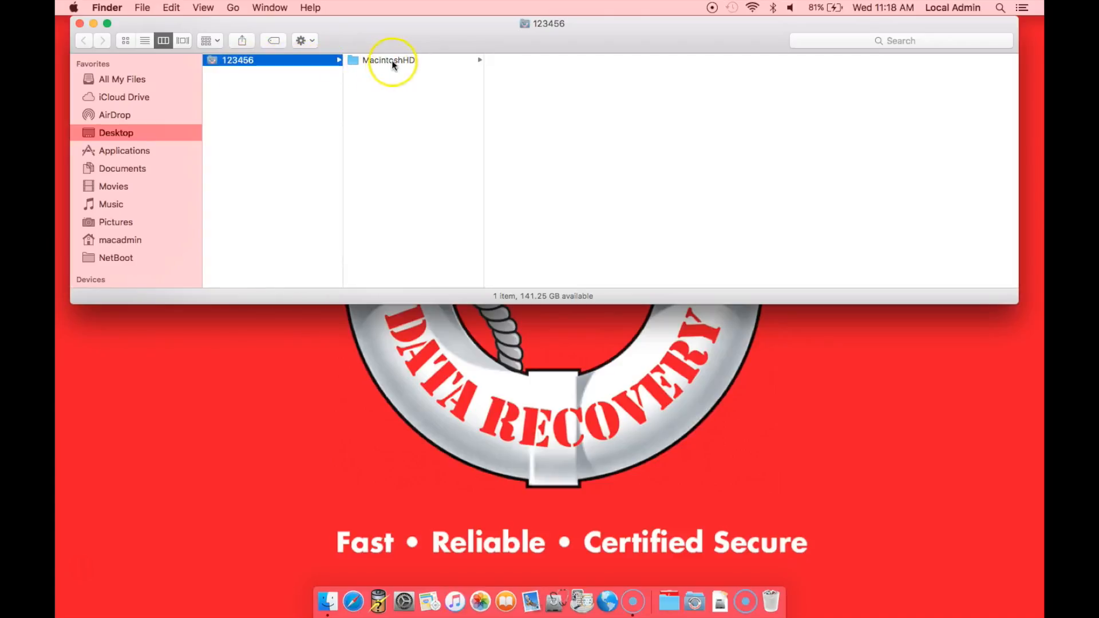
# Drill through MacintoshHD and Users to the Username home folder in column view
pyautogui.click(391, 60)
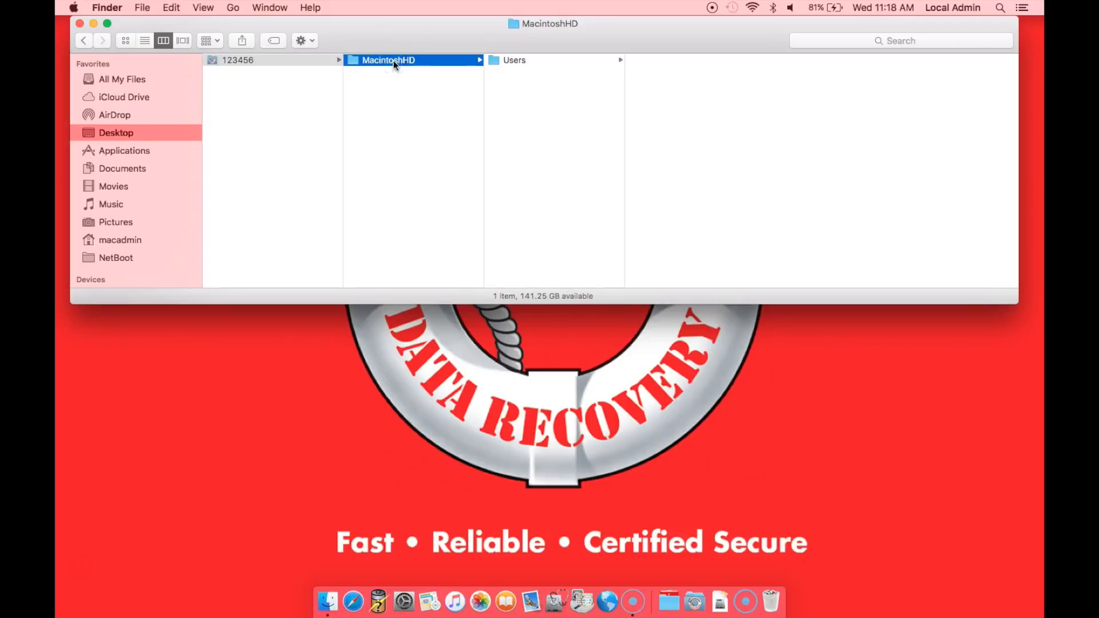
pyautogui.click(525, 61)
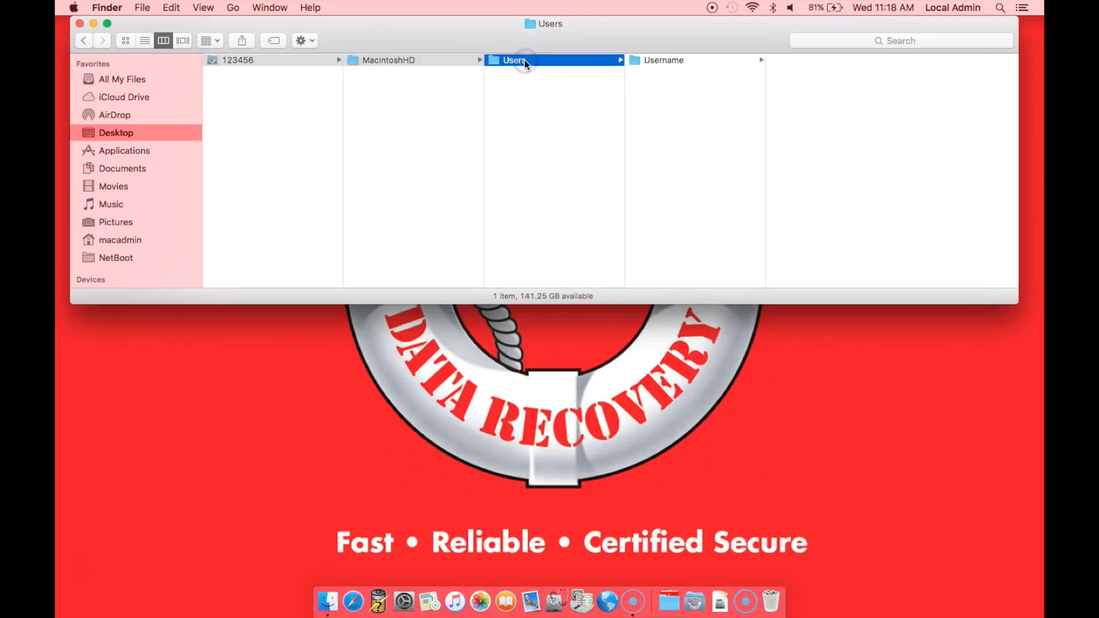
pyautogui.click(663, 61)
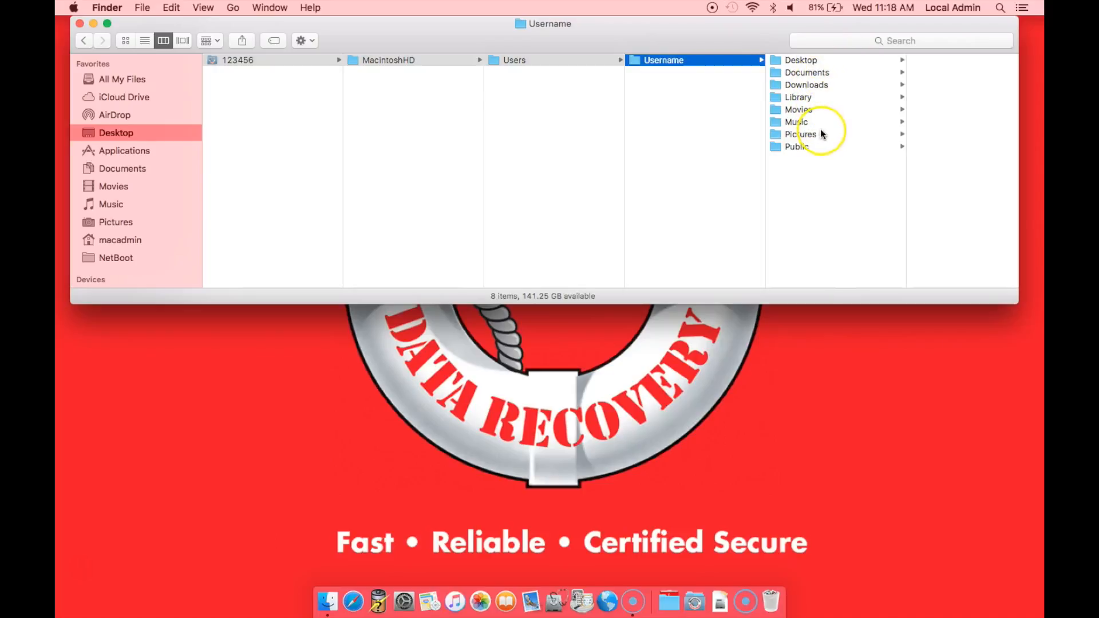
pyautogui.moveTo(816, 155)
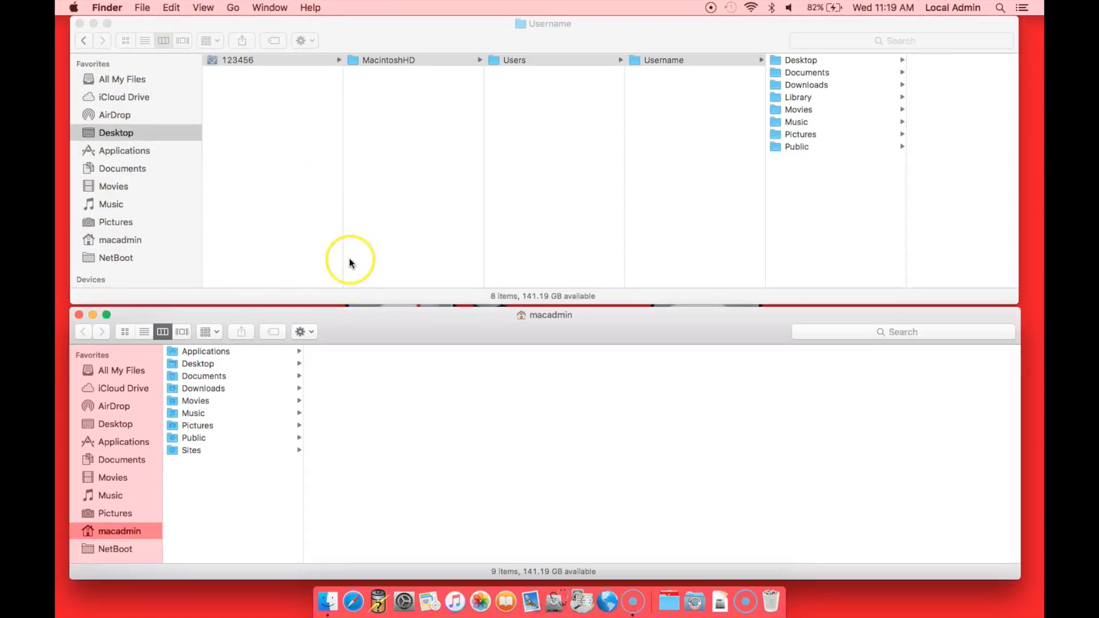
pyautogui.moveTo(390, 319)
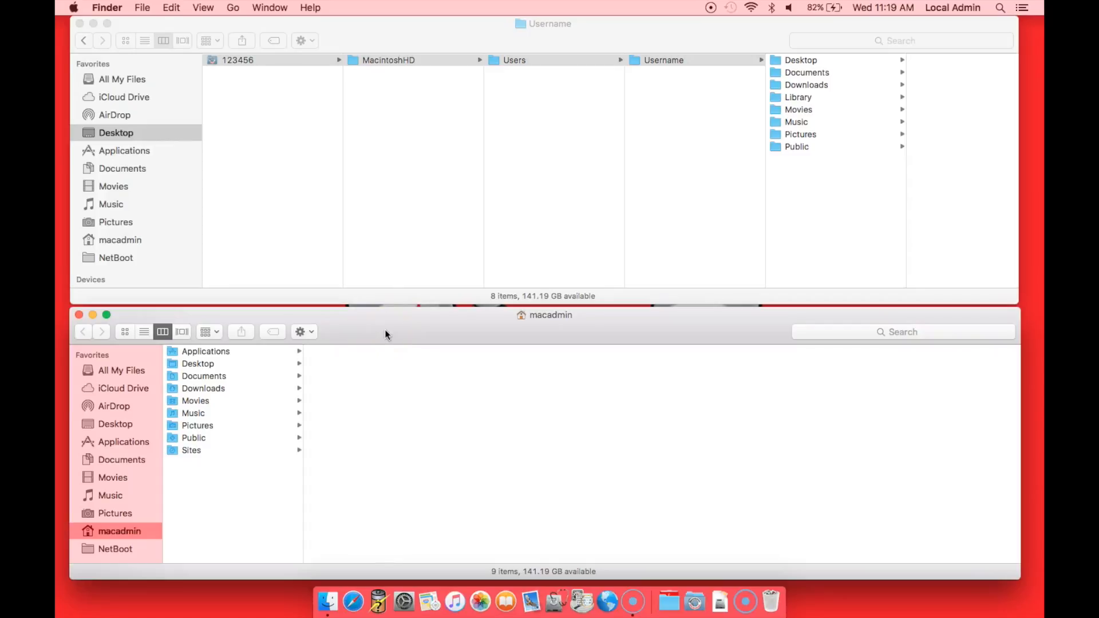
pyautogui.moveTo(378, 336)
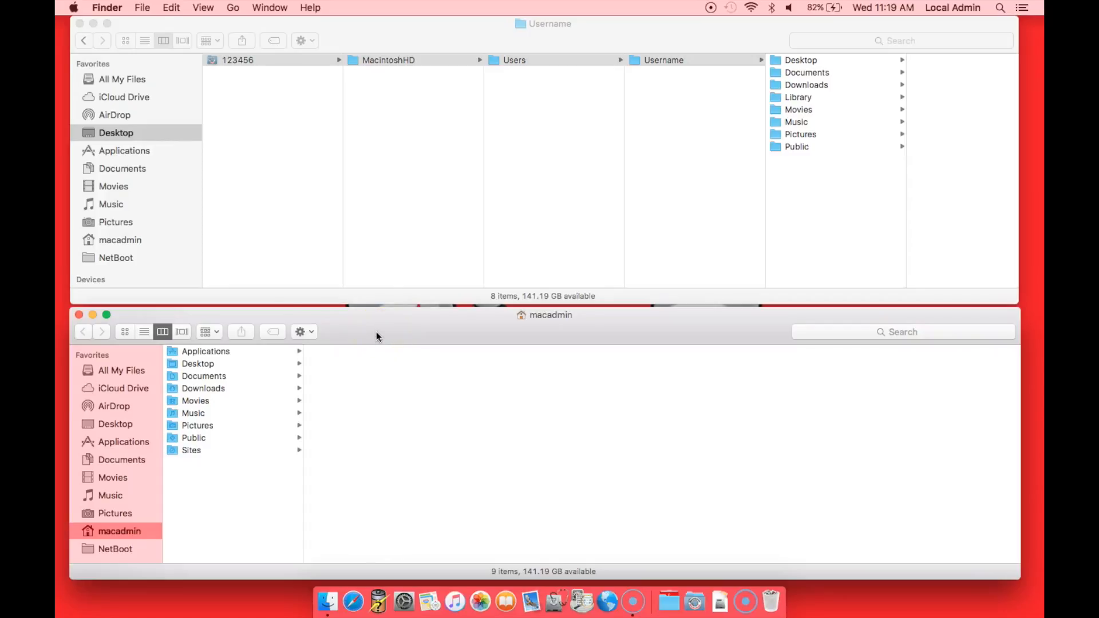
# Bring the recovered drive window to the front above the macadmin window
pyautogui.click(238, 60)
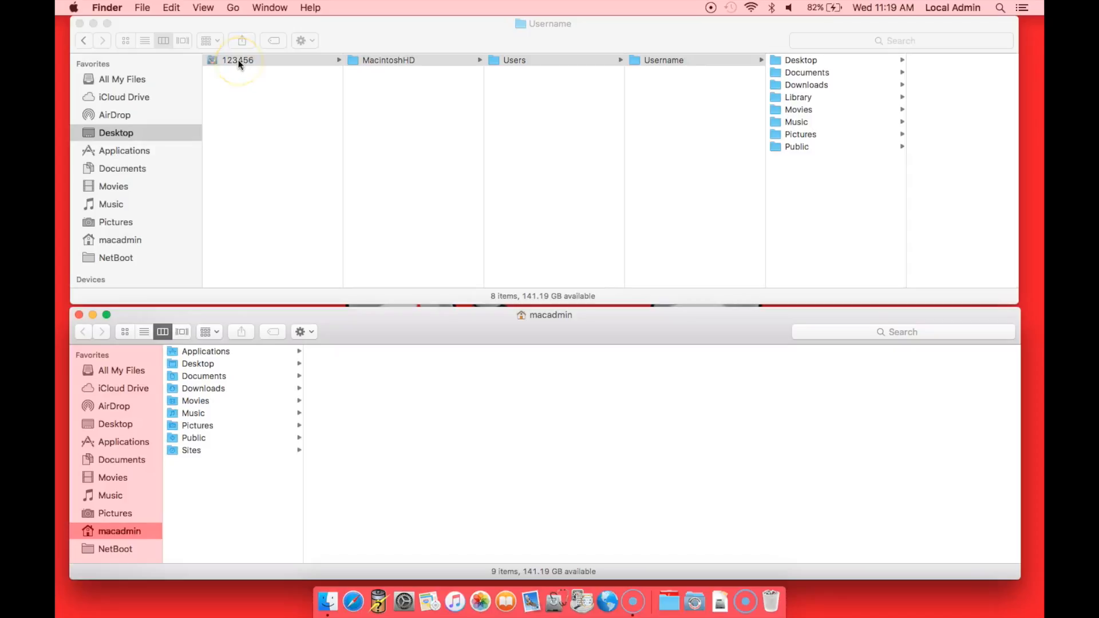
pyautogui.moveTo(823, 54)
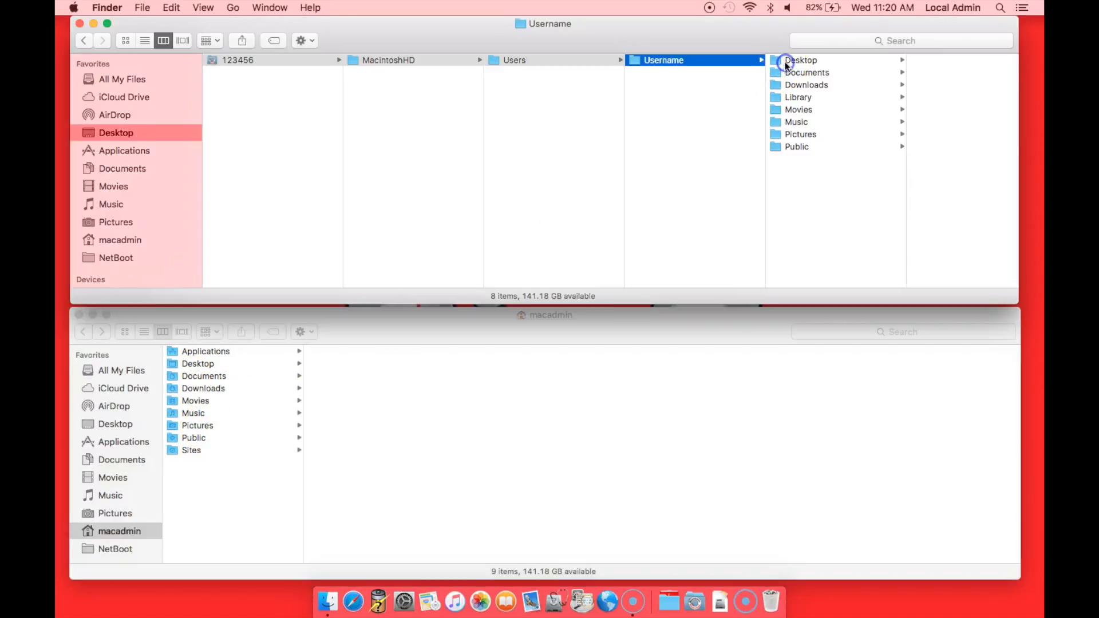
# Copy Financial expenses, Kids Homework and My Passwords into macadmin's Desktop folder
pyautogui.click(801, 60)
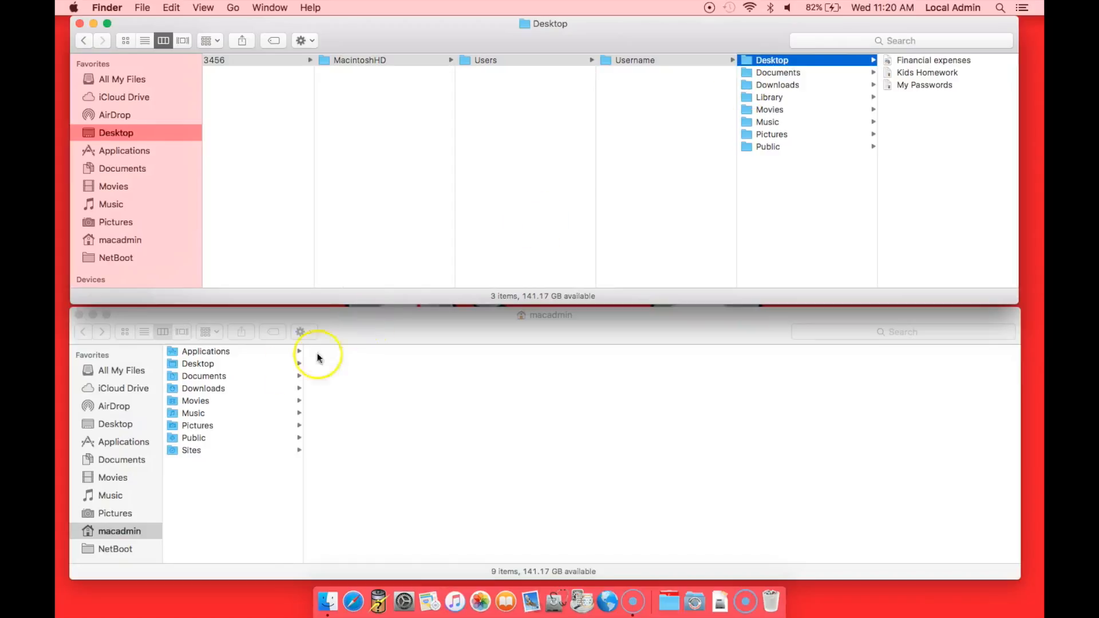
pyautogui.click(198, 363)
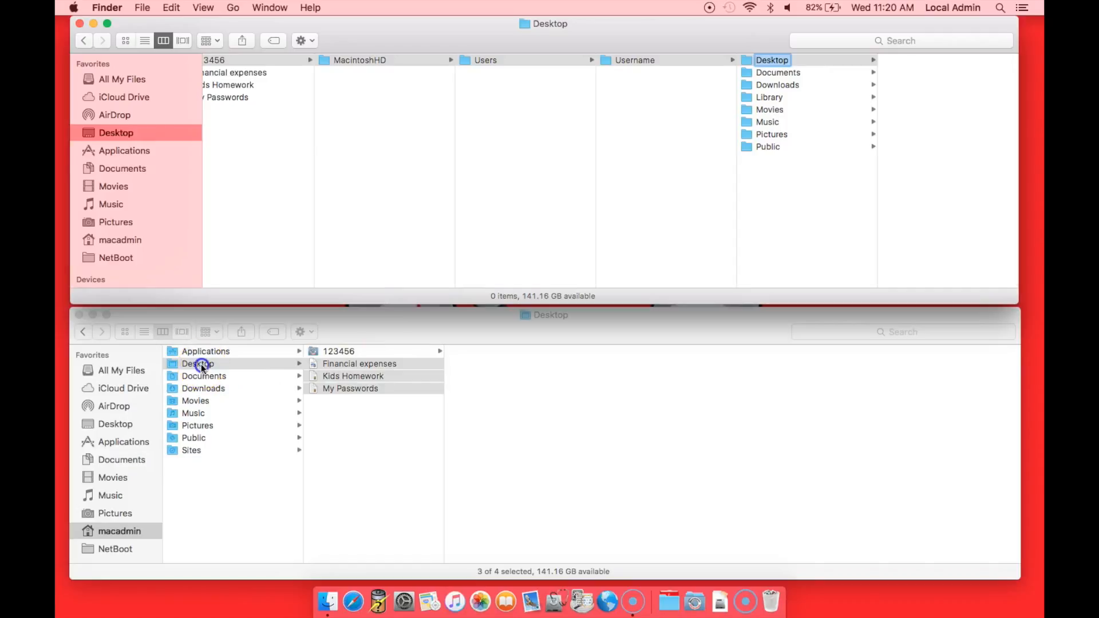
pyautogui.click(198, 364)
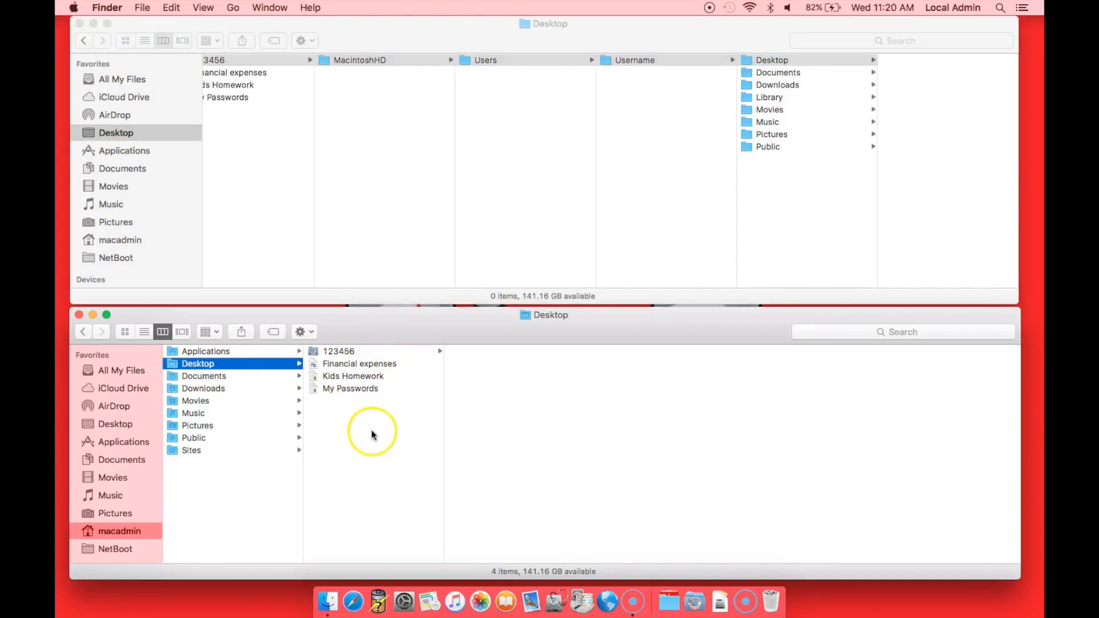
pyautogui.moveTo(372, 439)
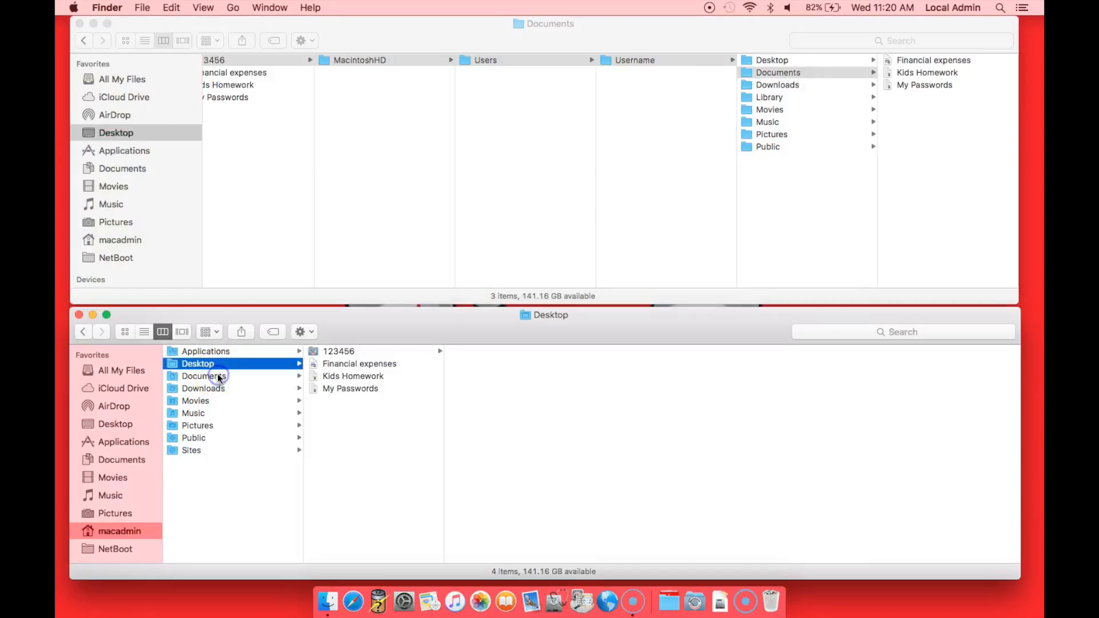
# Copy recovered Documents files into macadmin Documents, then open the recovered Library folder
pyautogui.click(203, 376)
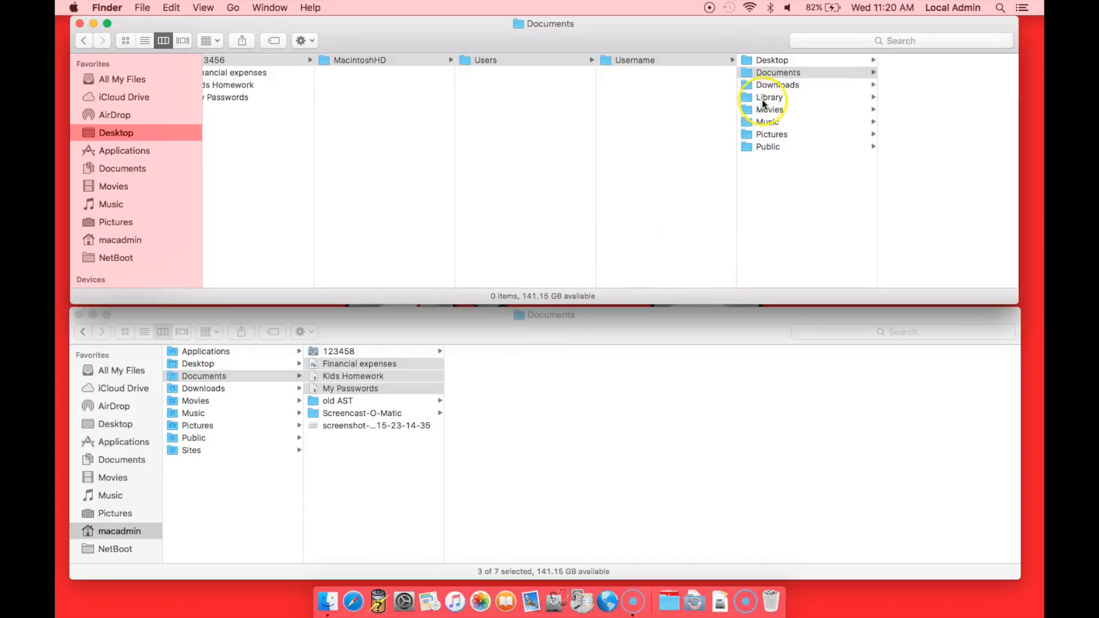
pyautogui.click(768, 97)
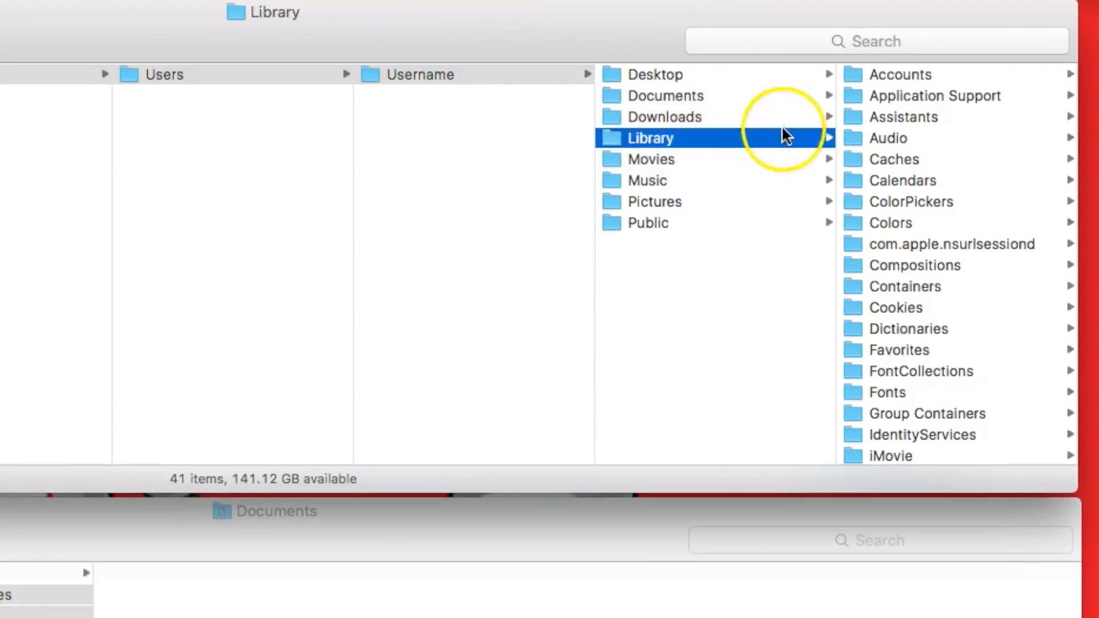
pyautogui.moveTo(663, 139)
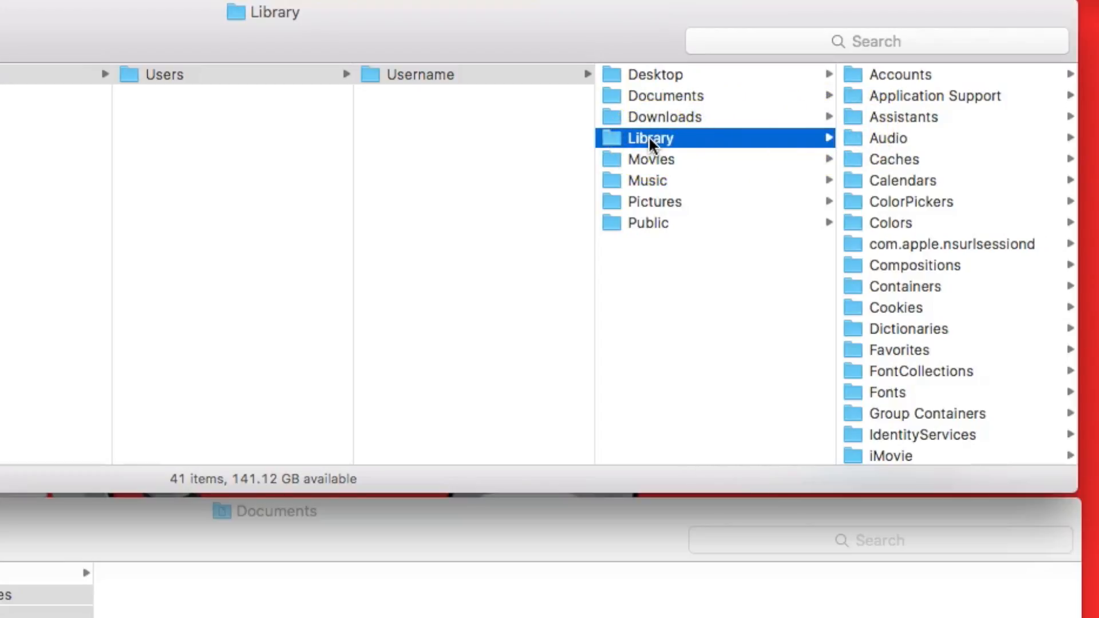
# Check the recovered Movies folder, then the empty Music folder
pyautogui.click(651, 159)
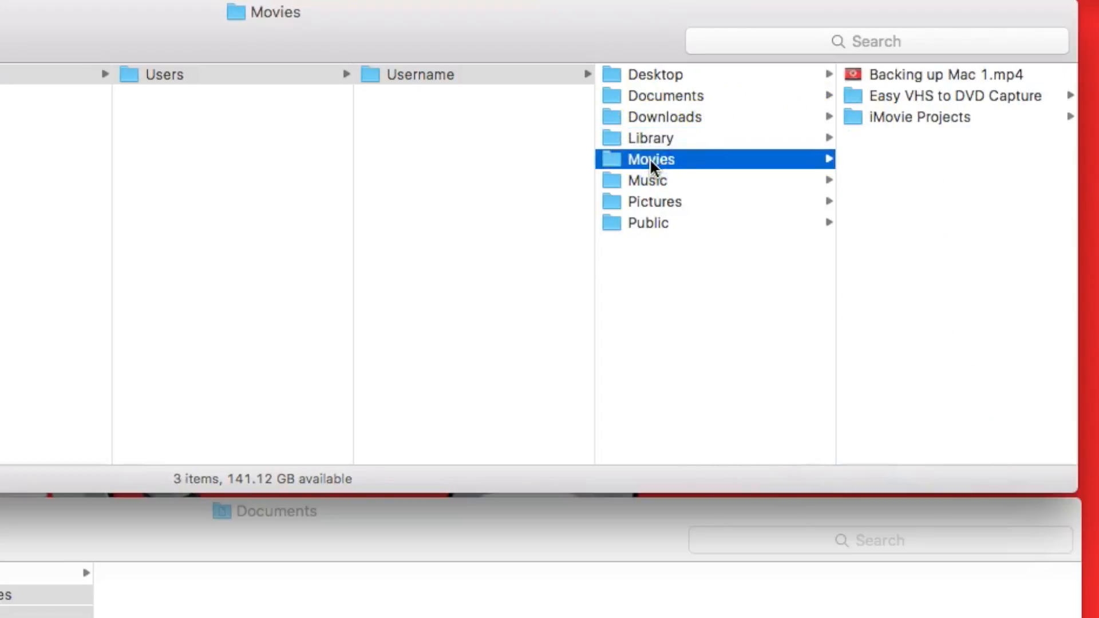
pyautogui.click(648, 180)
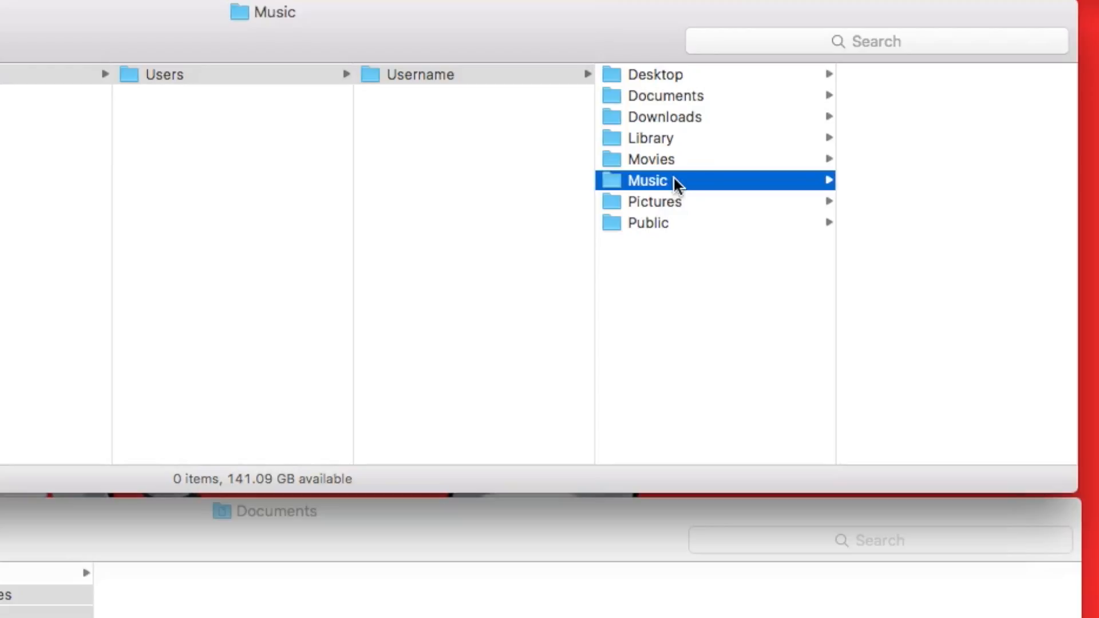
# Open the recovered Pictures folder and find it empty
pyautogui.click(665, 206)
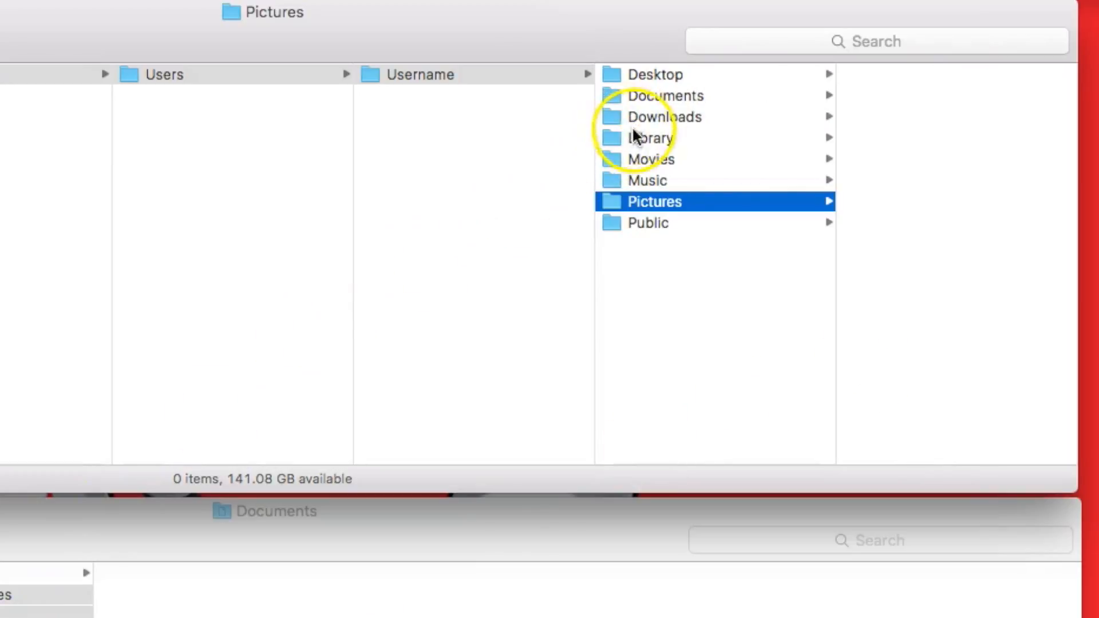
pyautogui.click(650, 138)
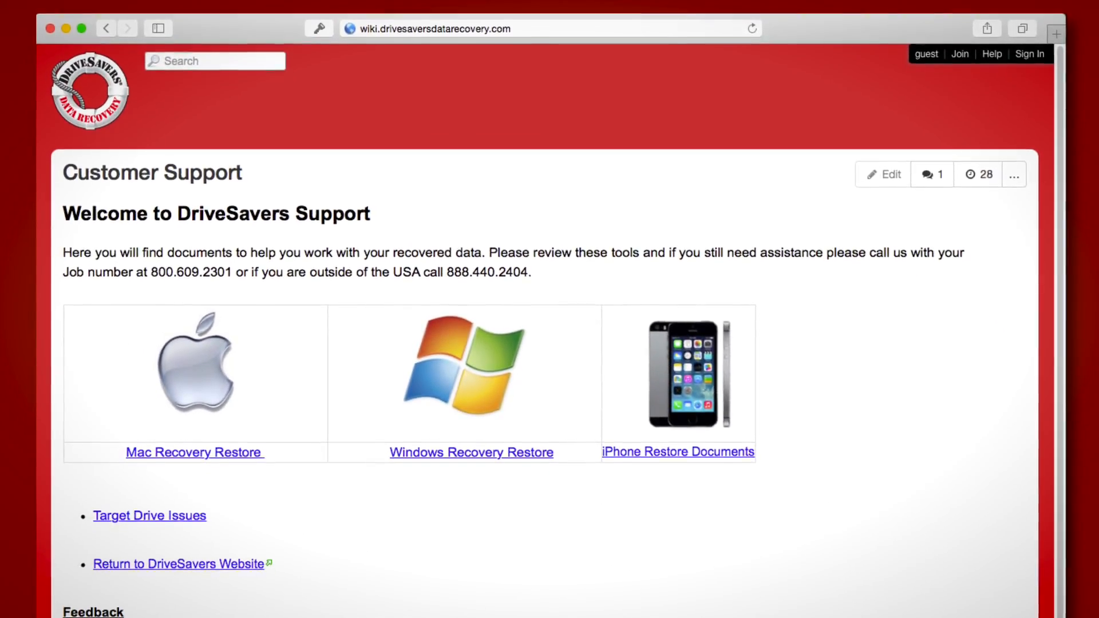
# Scroll the DriveSavers Customer Support page down to its Feedback note
pyautogui.scroll(-3)
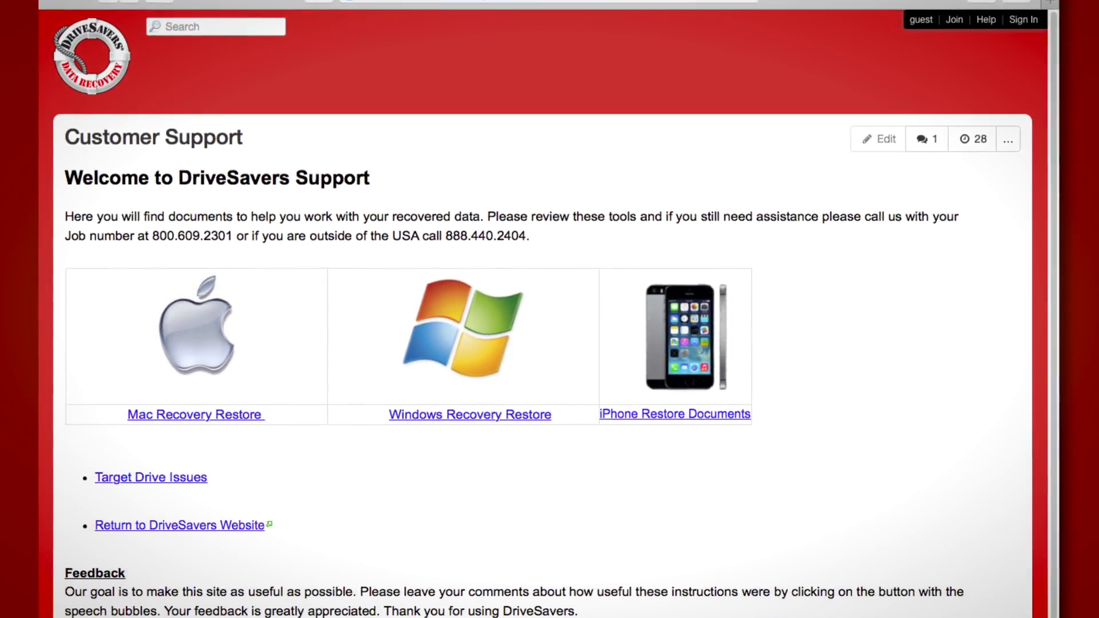
pyautogui.scroll(-3)
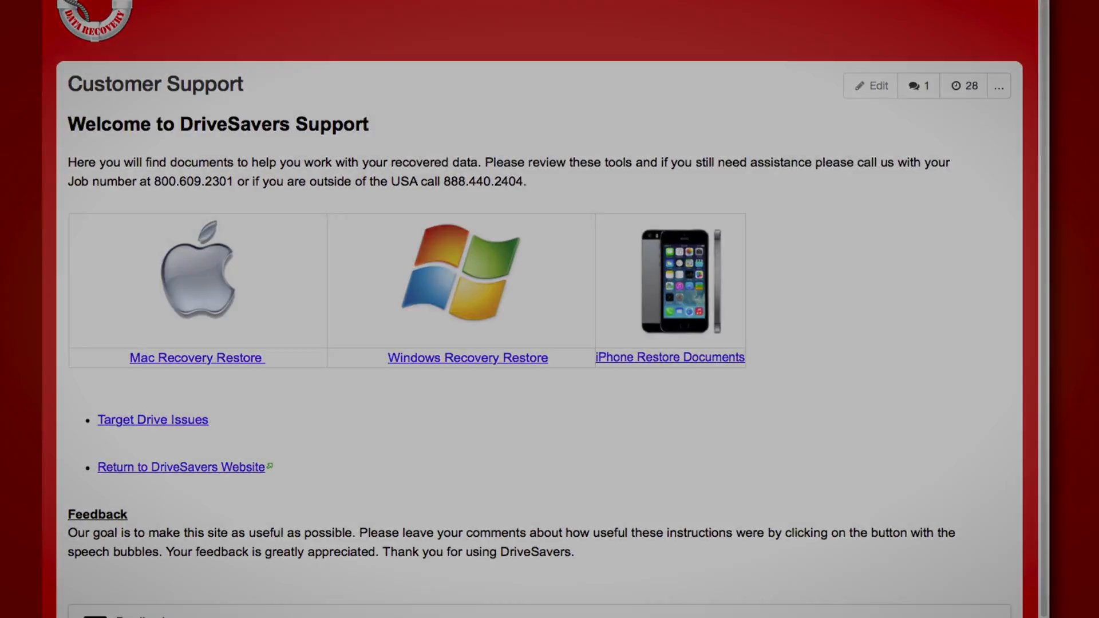